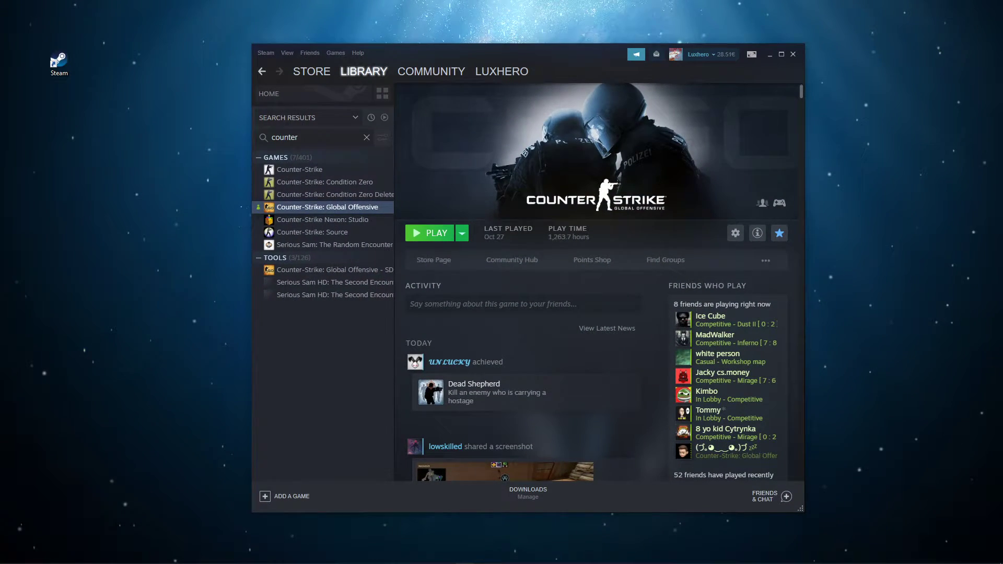
{"action": "mouse_move", "coordinate": [288, 245]}
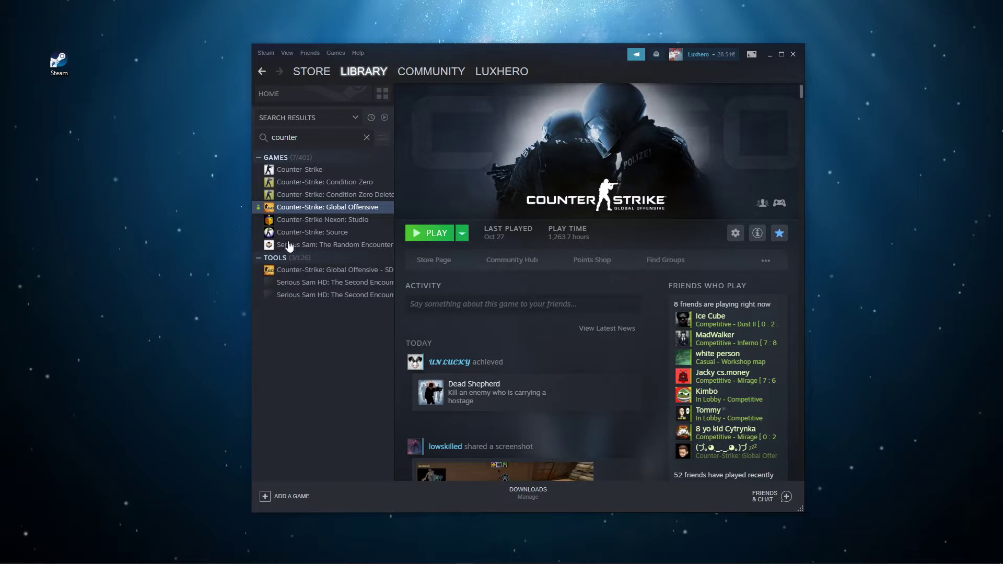
Bring up the library options list for Counter-Strike: Global Offensive.
{"action": "right_click", "coordinate": [327, 207]}
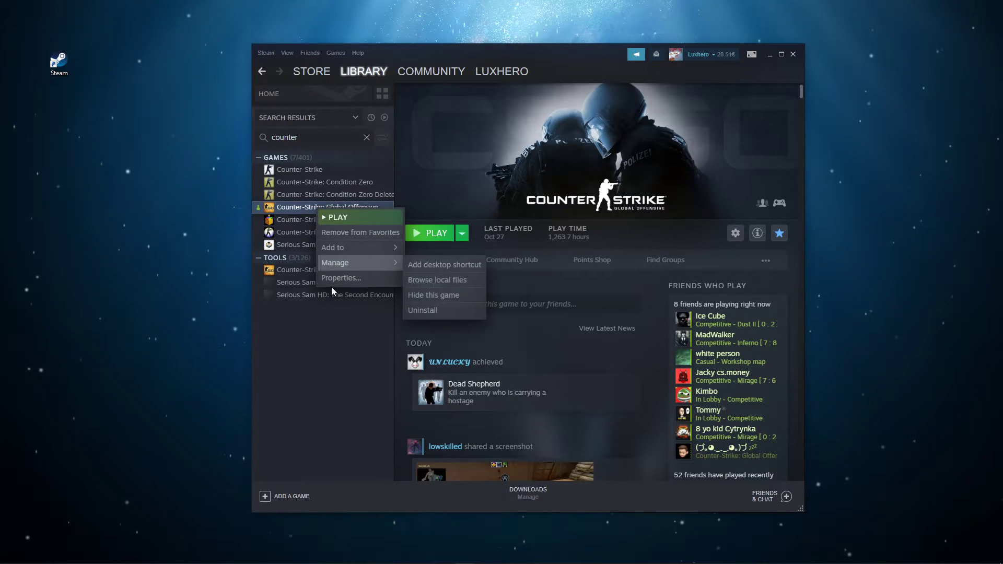
Verify integrity of CS:GO's game files from the Local Files section of Properties.
{"action": "left_click", "coordinate": [341, 278]}
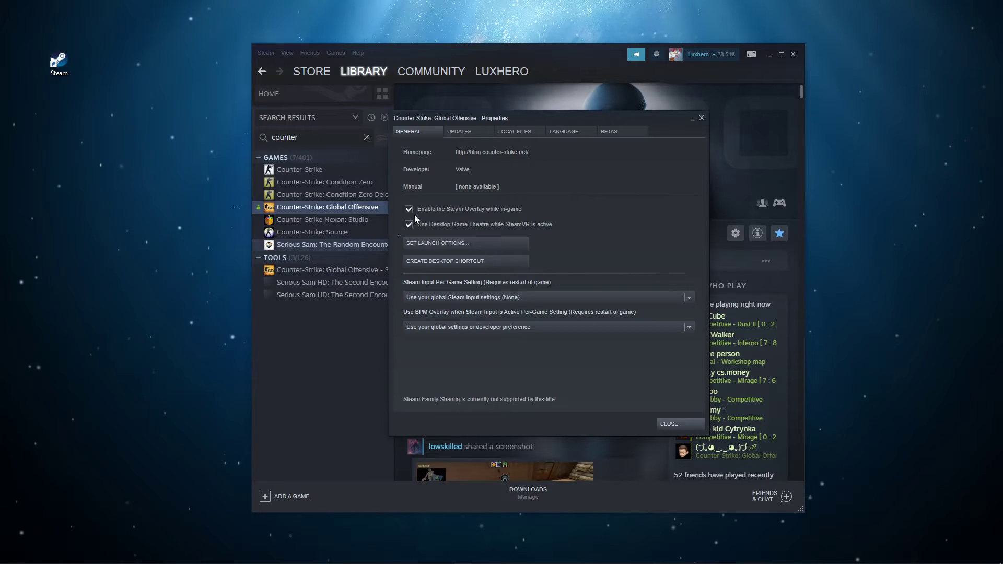
{"action": "left_click", "coordinate": [514, 132]}
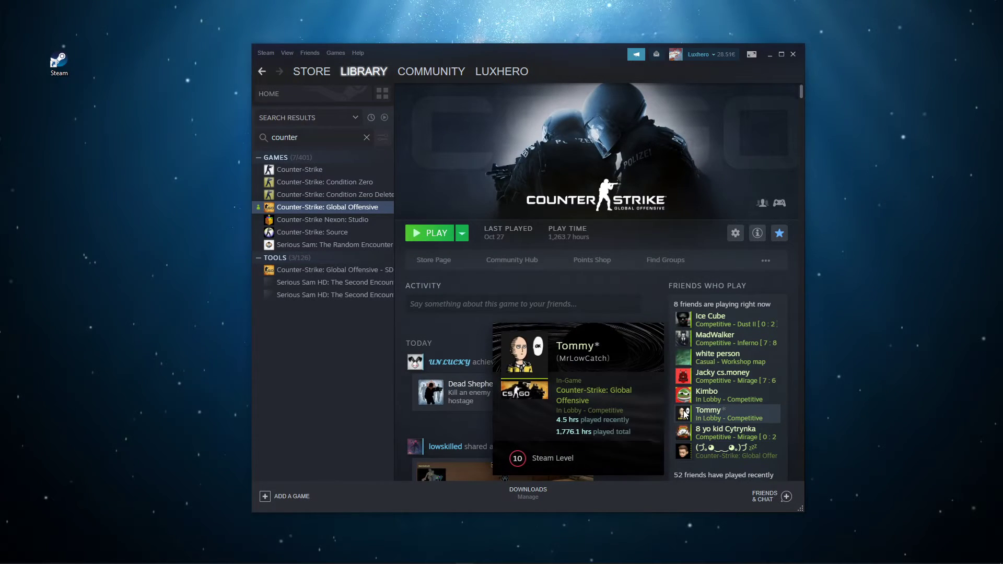
Clear the Steam download cache from Settings > Downloads and confirm.
{"action": "left_click", "coordinate": [266, 52]}
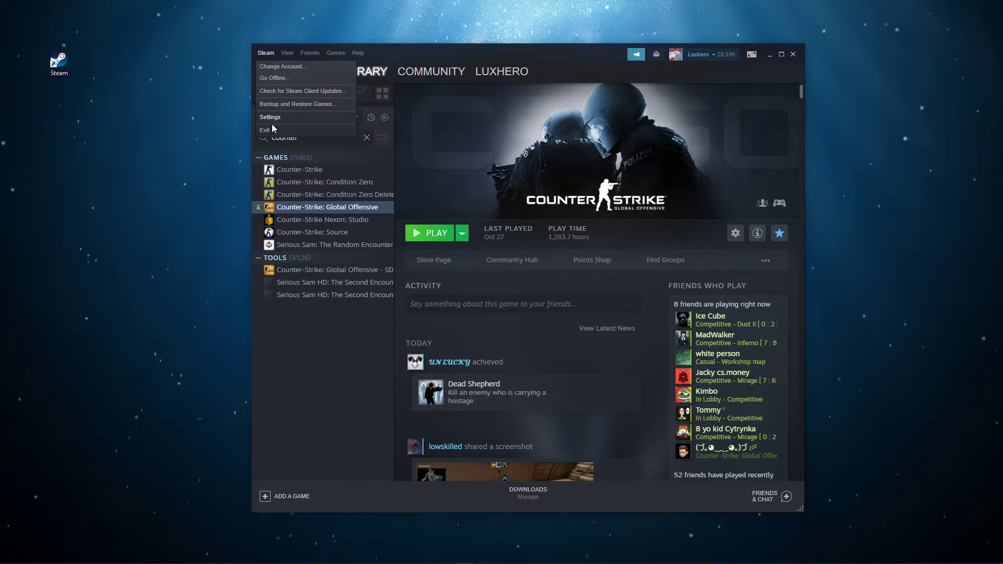
{"action": "left_click", "coordinate": [270, 117]}
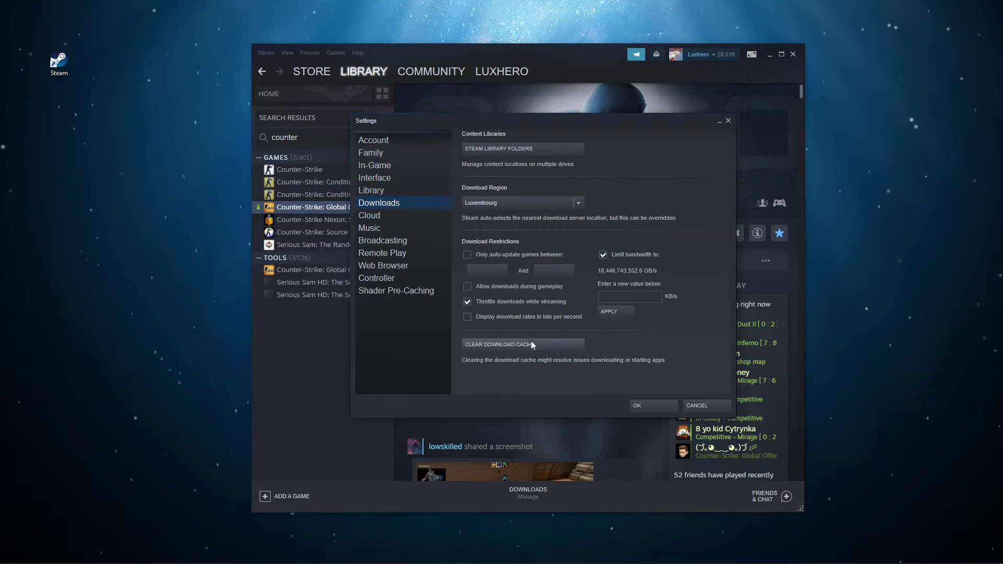
{"action": "left_click", "coordinate": [499, 345]}
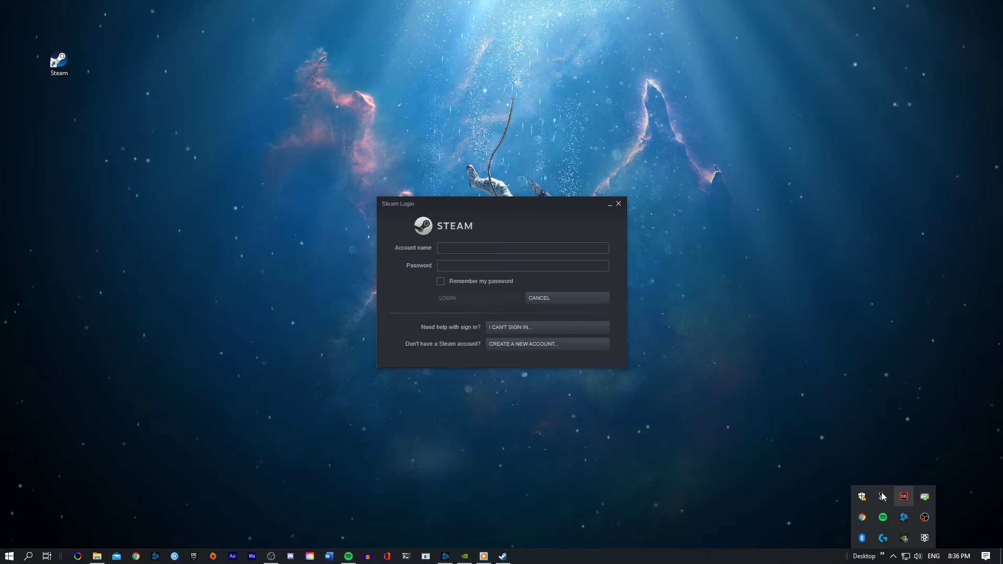
{"action": "left_click", "coordinate": [618, 202]}
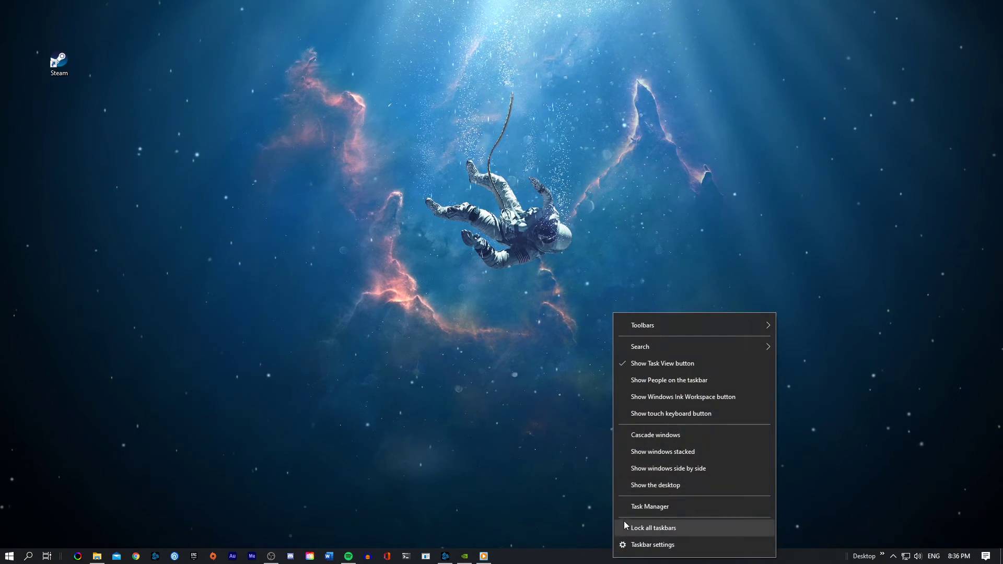
End the remaining Steam processes in Task Manager and launch the Steam shortcut as administrator.
{"action": "left_click", "coordinate": [647, 505]}
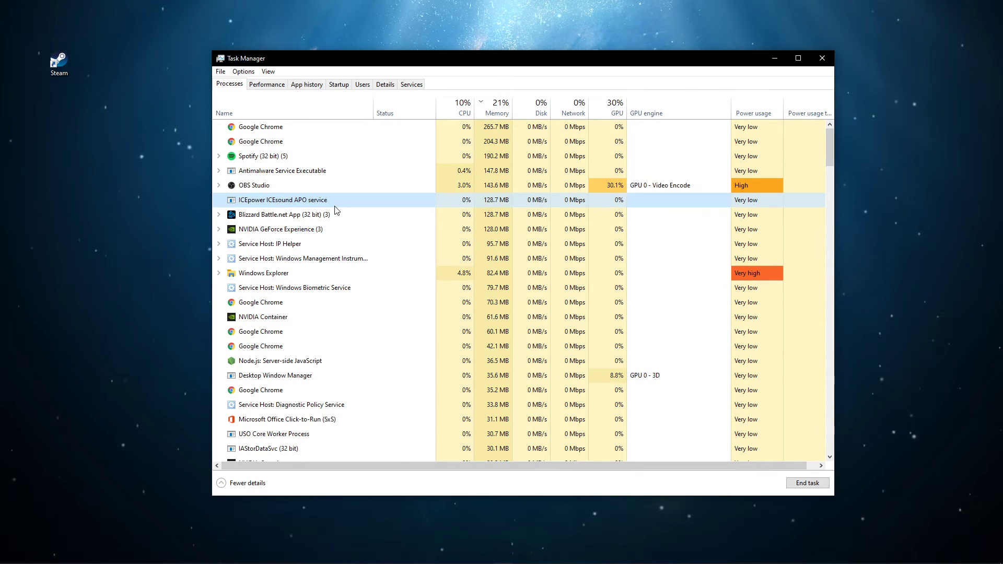
{"action": "scroll", "scroll_direction": "down", "scroll_amount": 3}
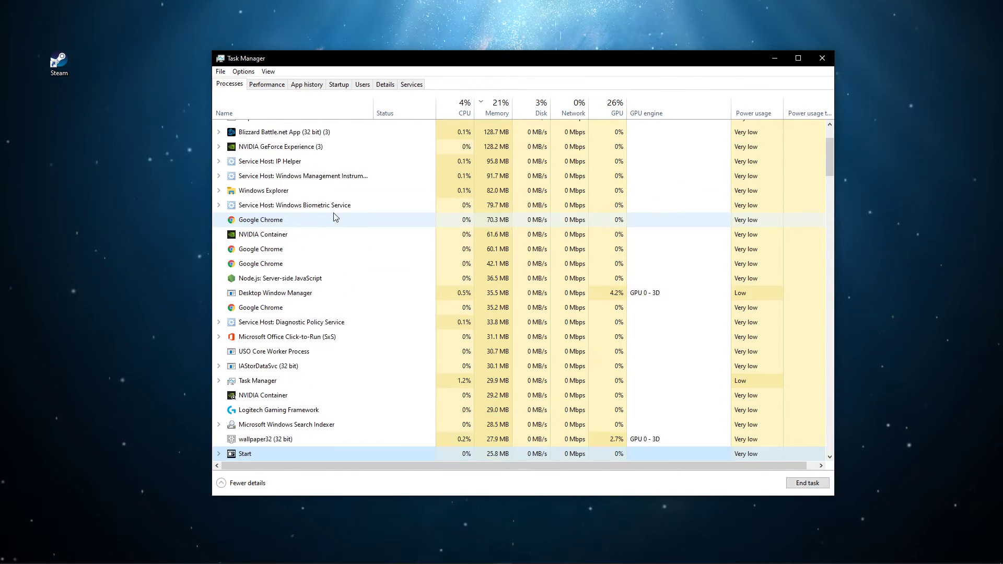
{"action": "scroll", "scroll_direction": "down", "scroll_amount": 3}
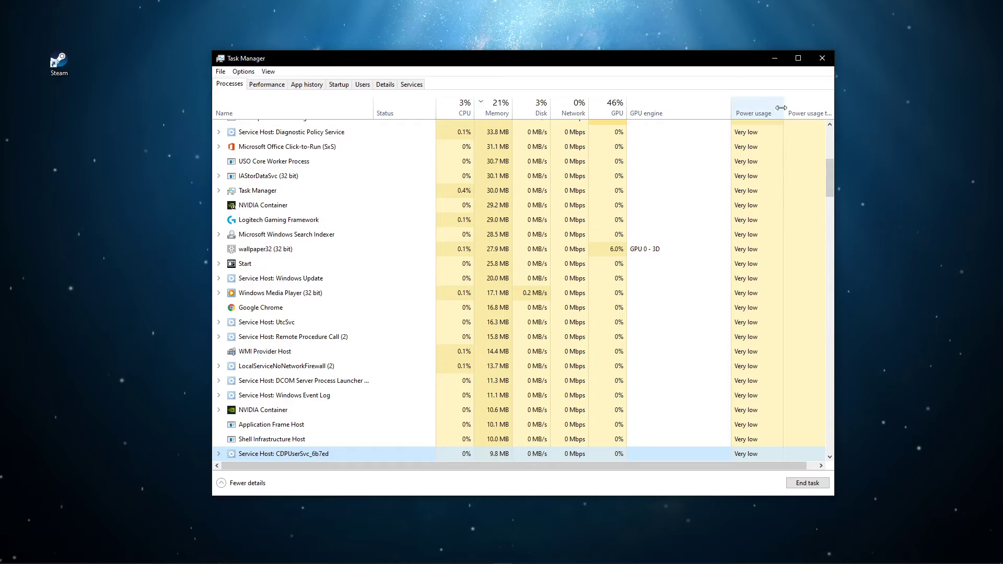
{"action": "left_click", "coordinate": [821, 59]}
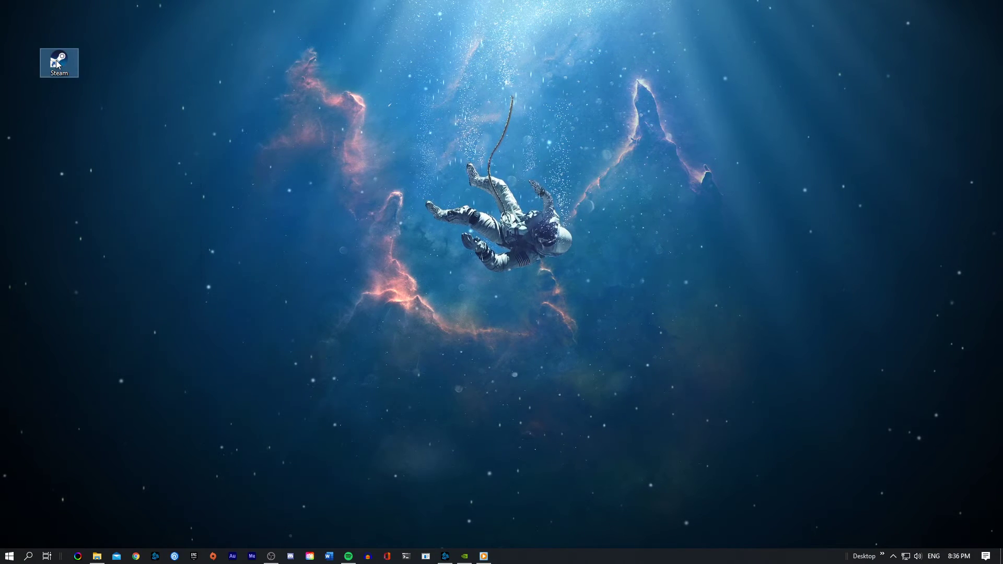
{"action": "right_click", "coordinate": [58, 60]}
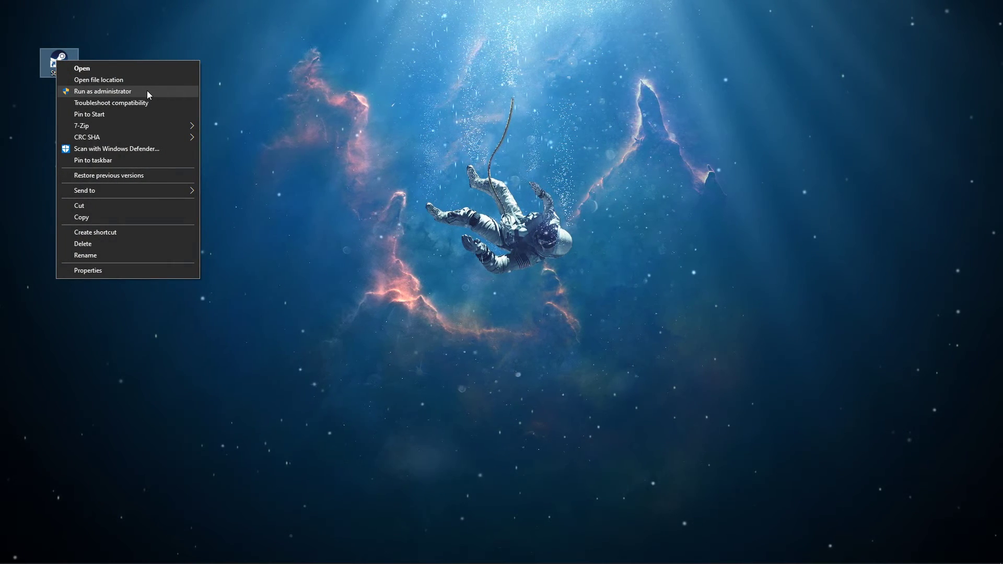